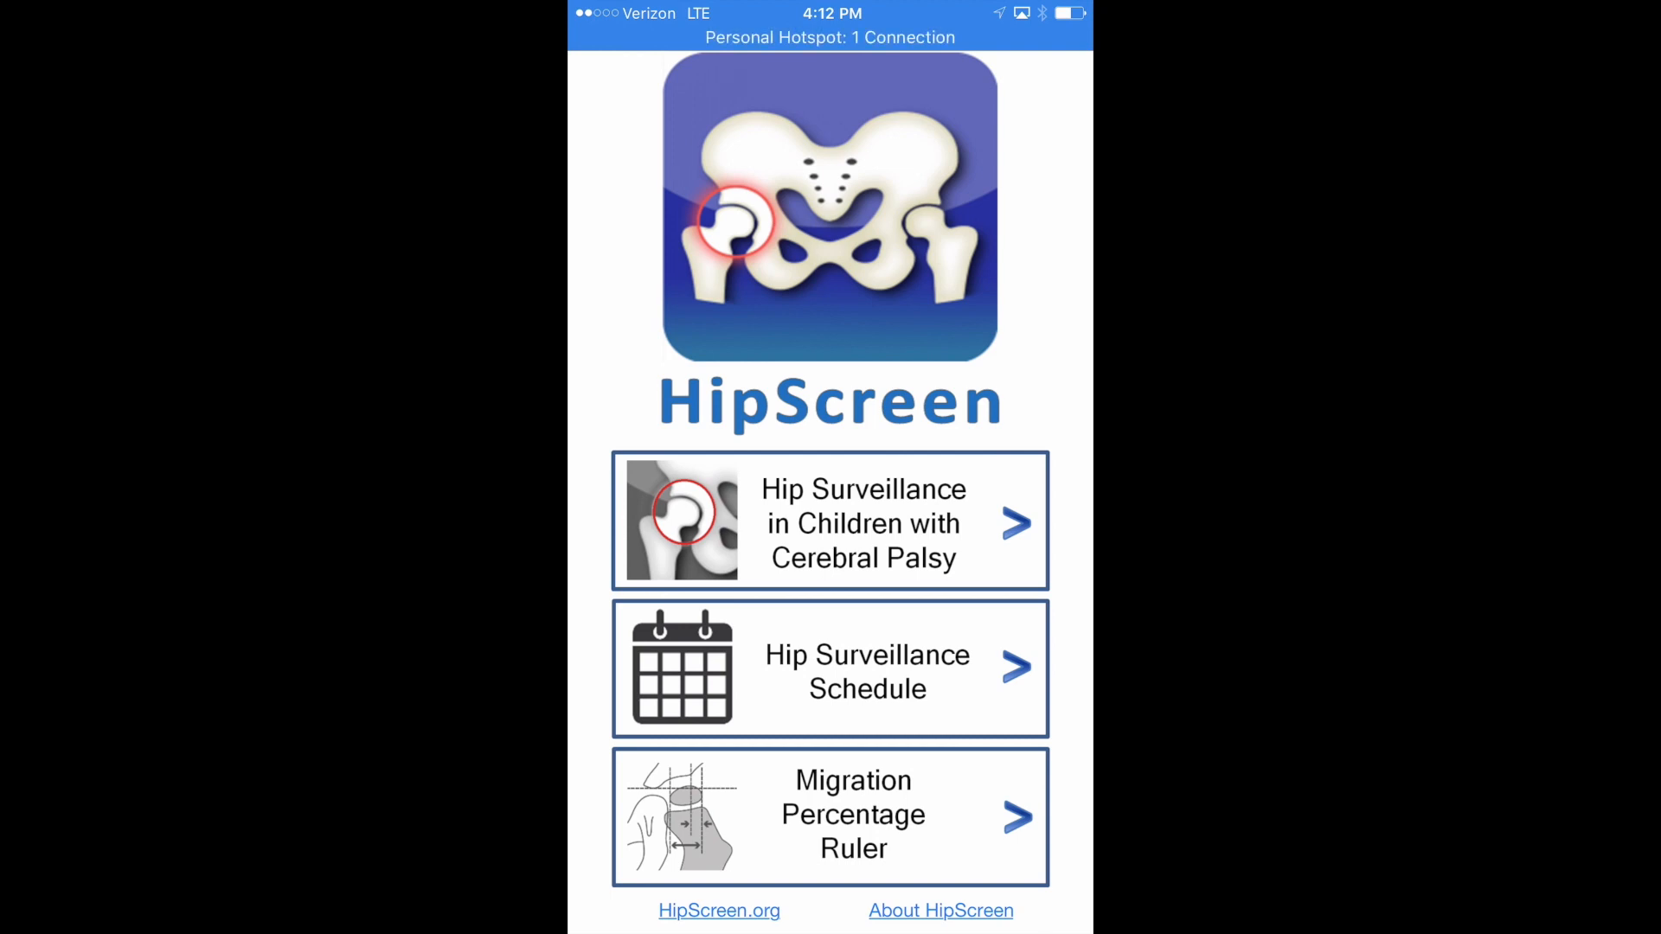
Open the Migration Percentage Ruler workspace from the HipScreen home menu
{"action": "left_click", "coordinate": [830, 816]}
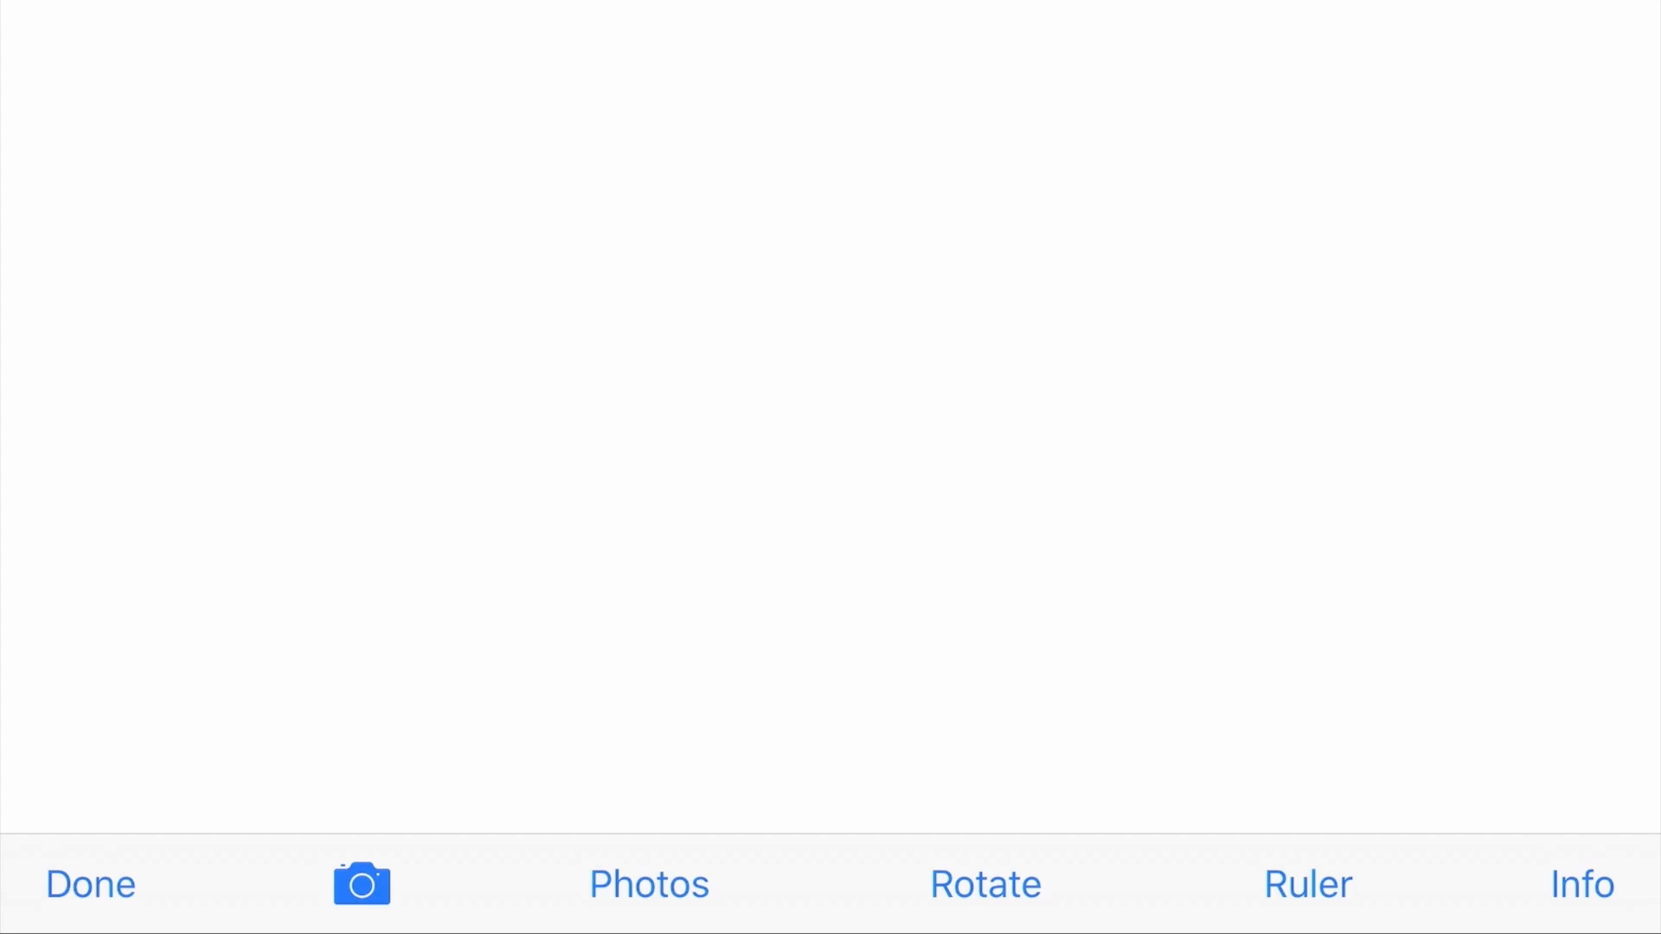
{"action": "left_click", "coordinate": [361, 883]}
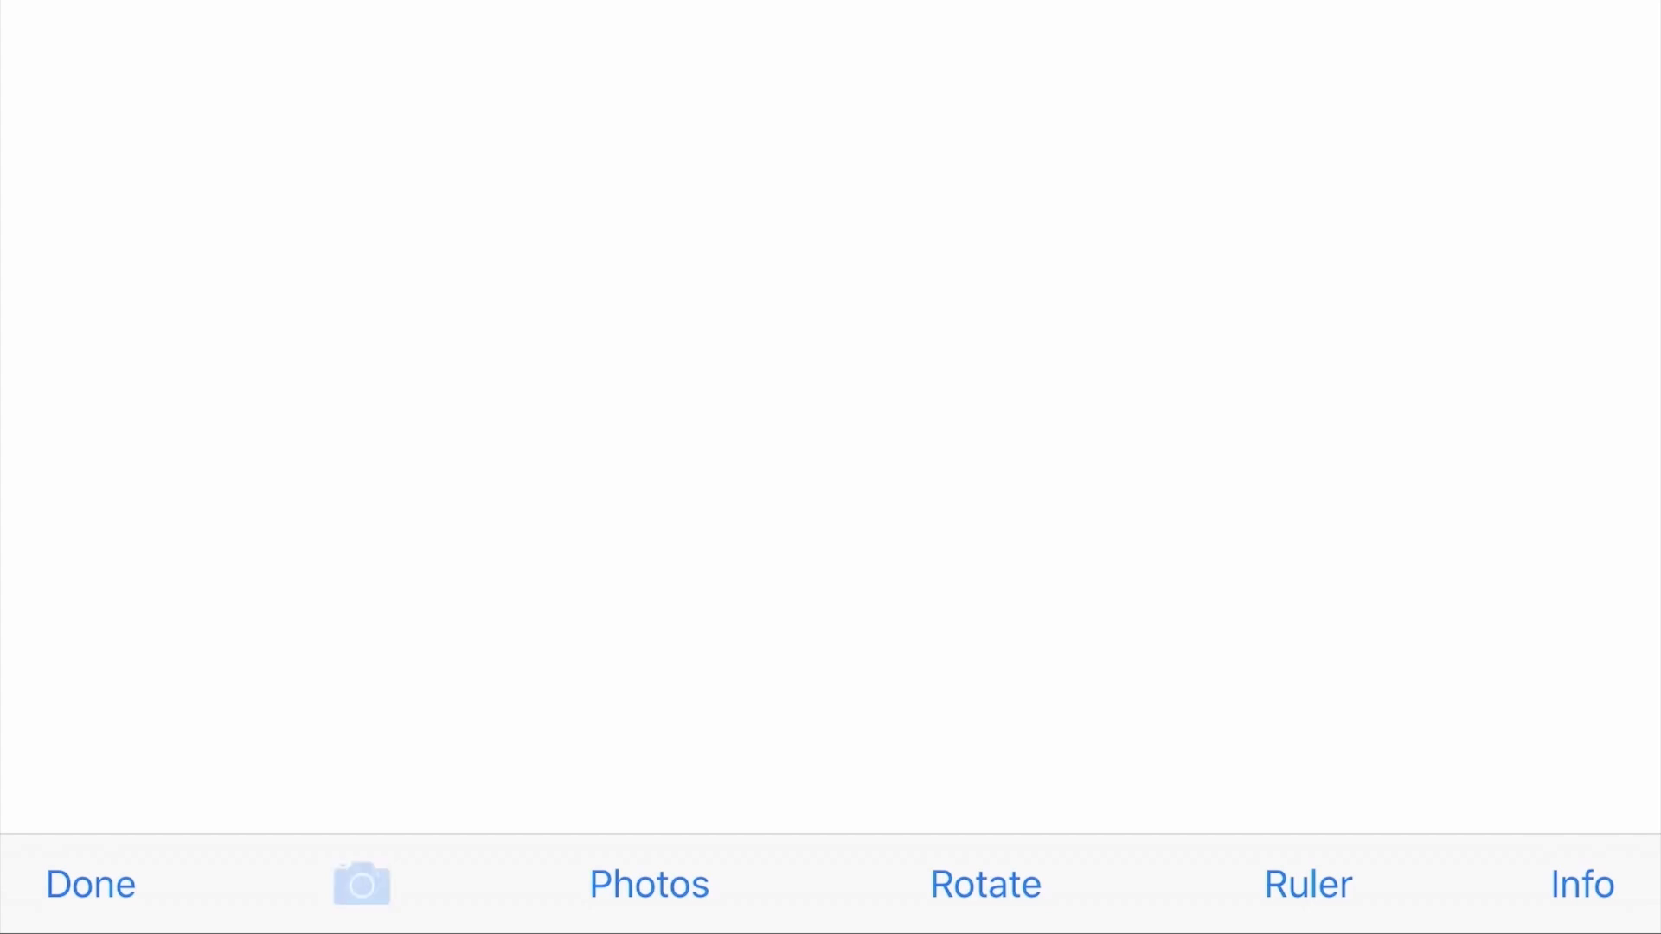
Photograph the pelvis X-ray with the camera and accept the photo
{"action": "left_click", "coordinate": [361, 883]}
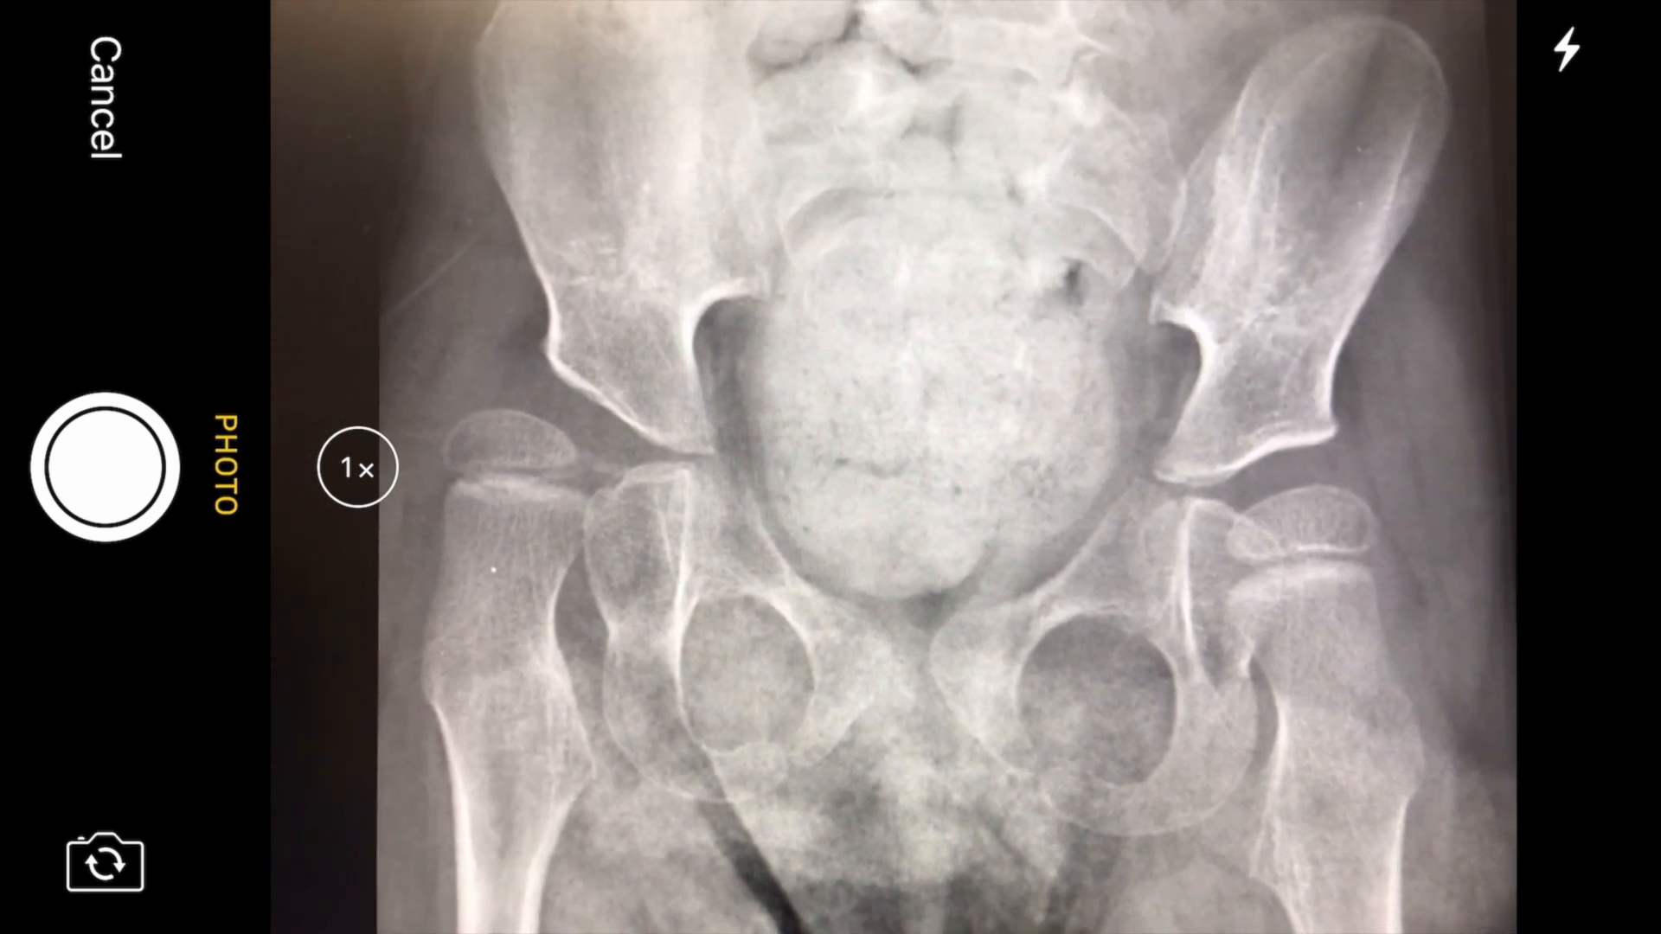
{"action": "left_click", "coordinate": [103, 469]}
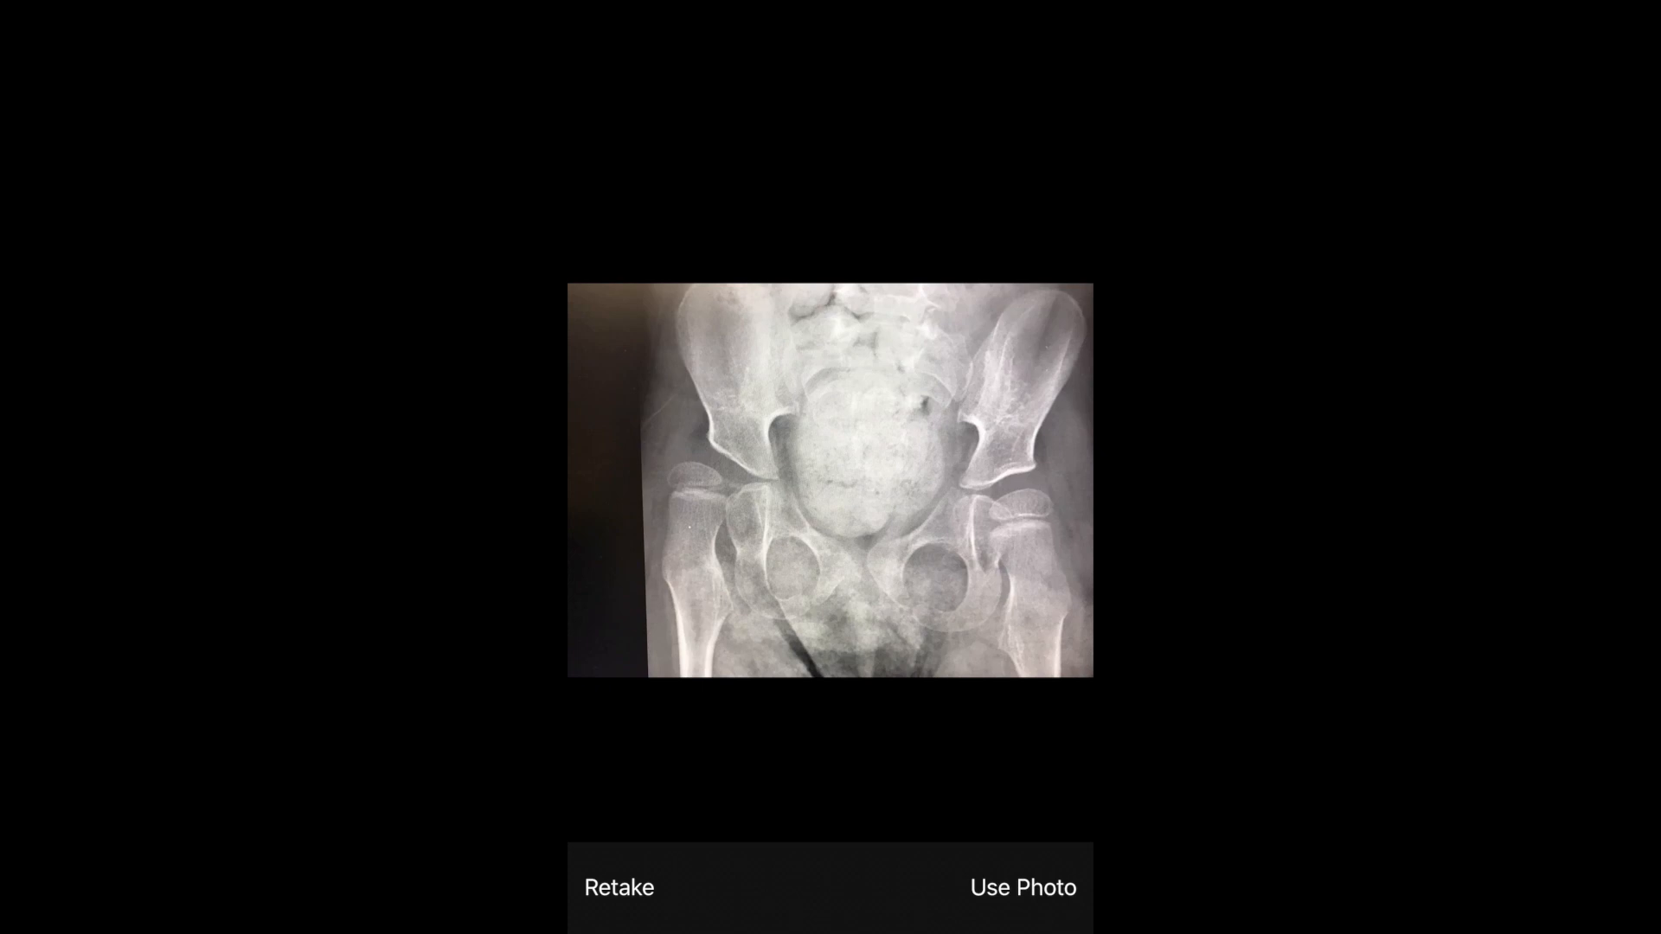
{"action": "left_click", "coordinate": [1020, 887]}
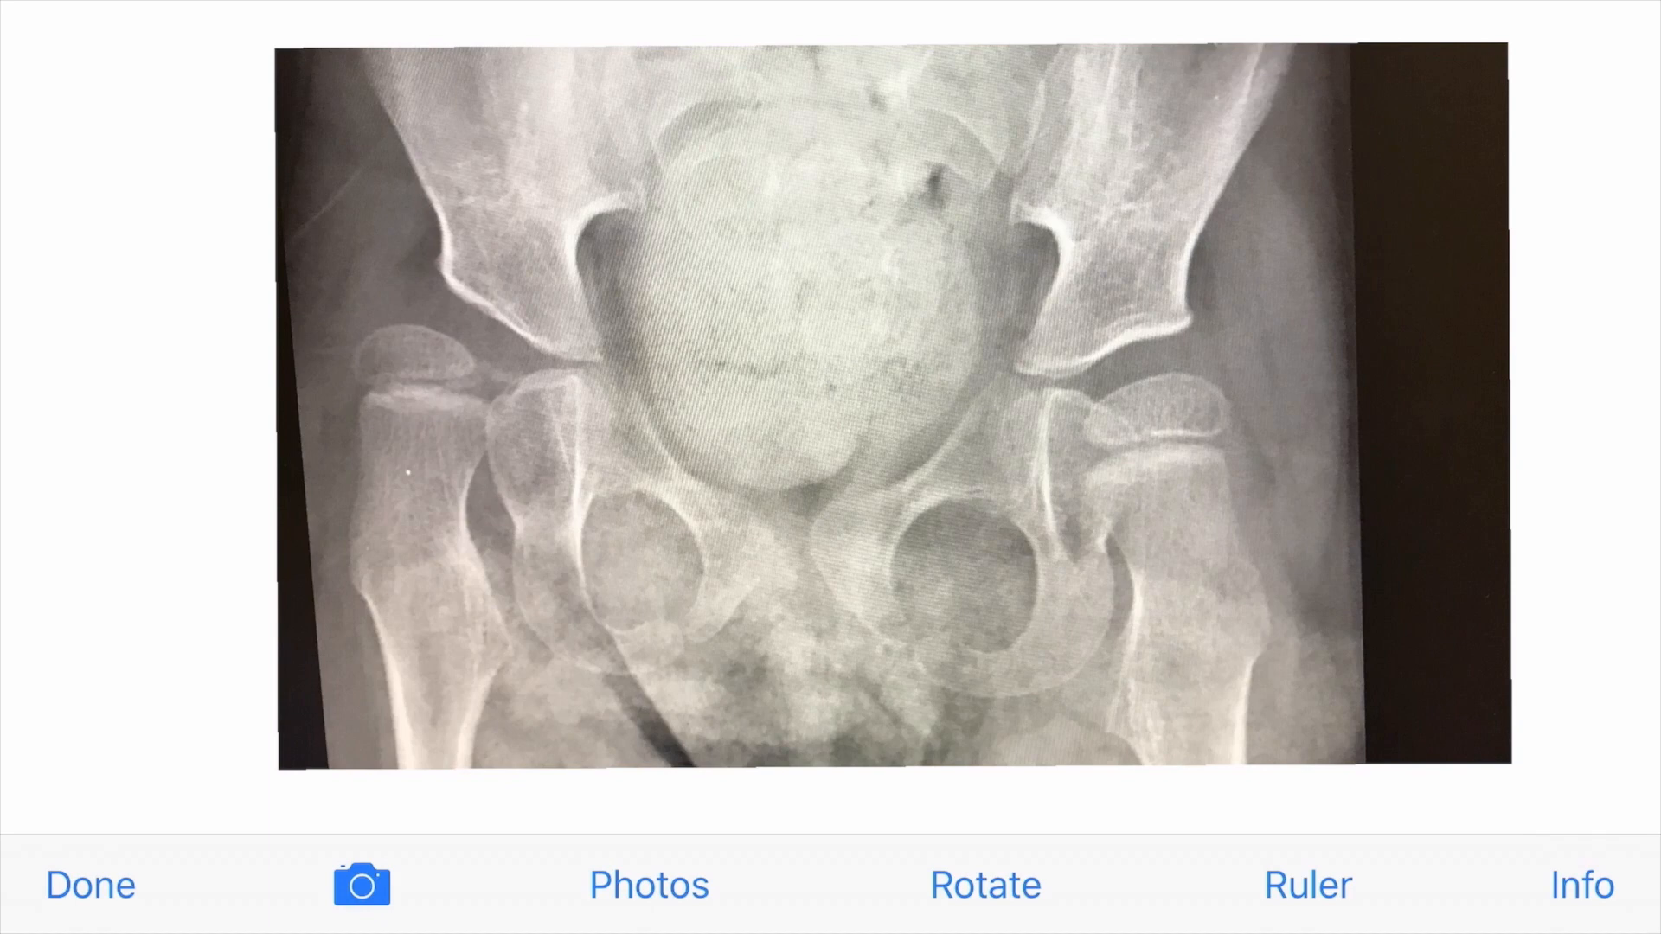
Enlarge the X-ray and rotate it counter-clockwise three steps to level the pelvis against the guides
{"action": "left_click", "coordinate": [982, 884]}
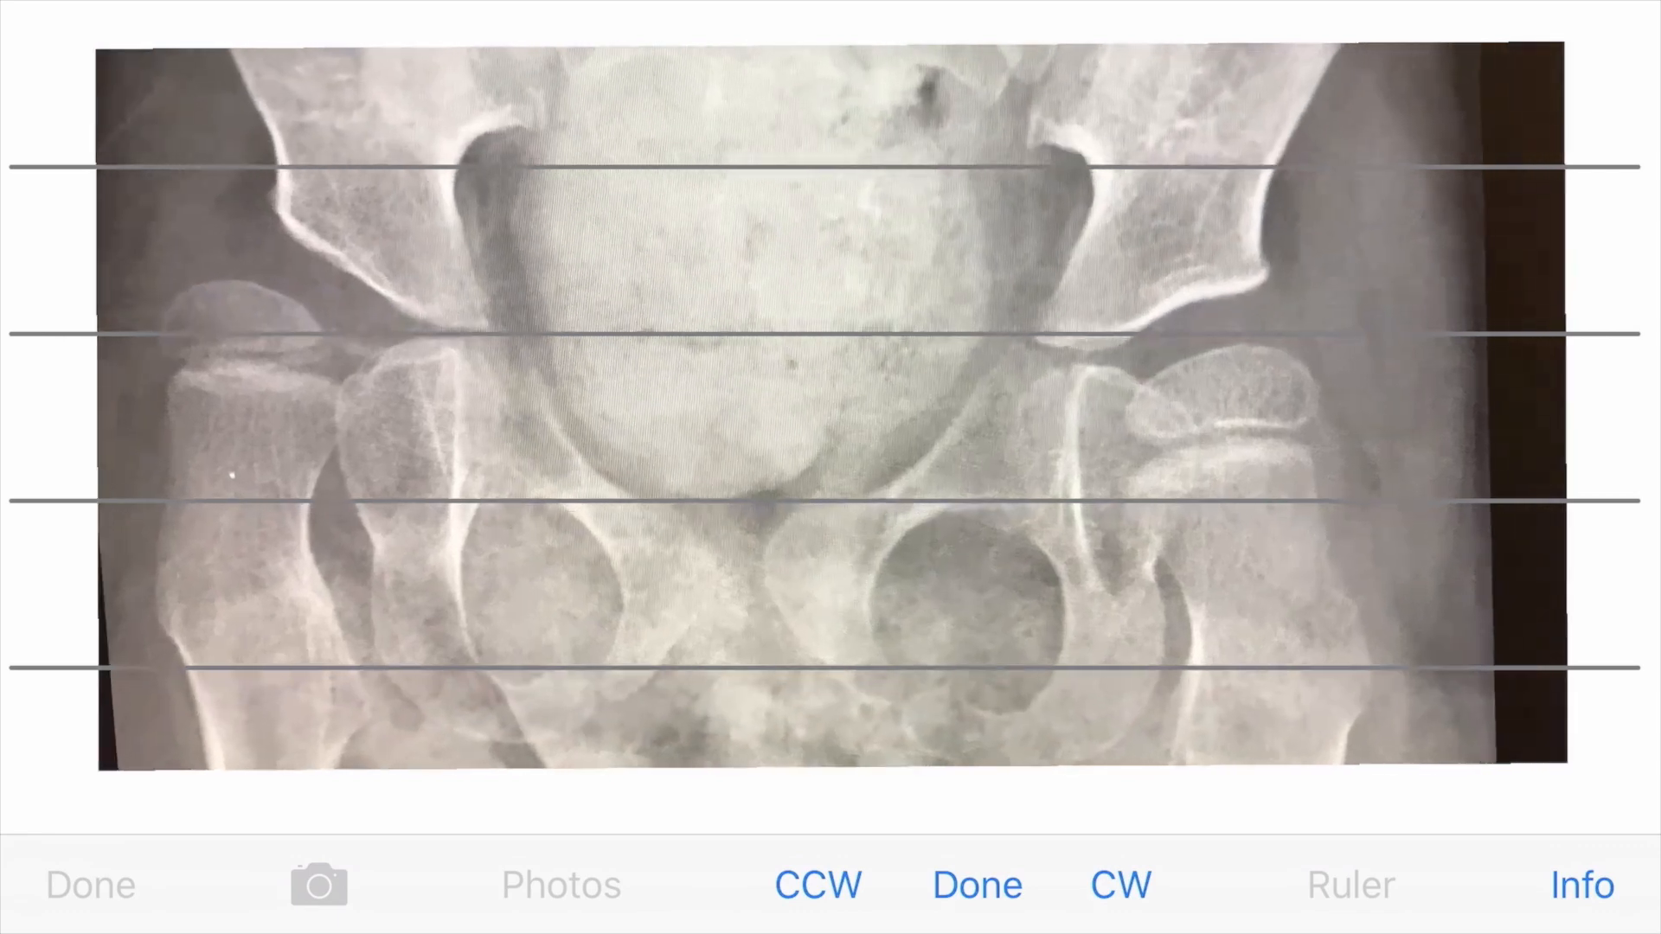
{"action": "left_click", "coordinate": [1120, 884]}
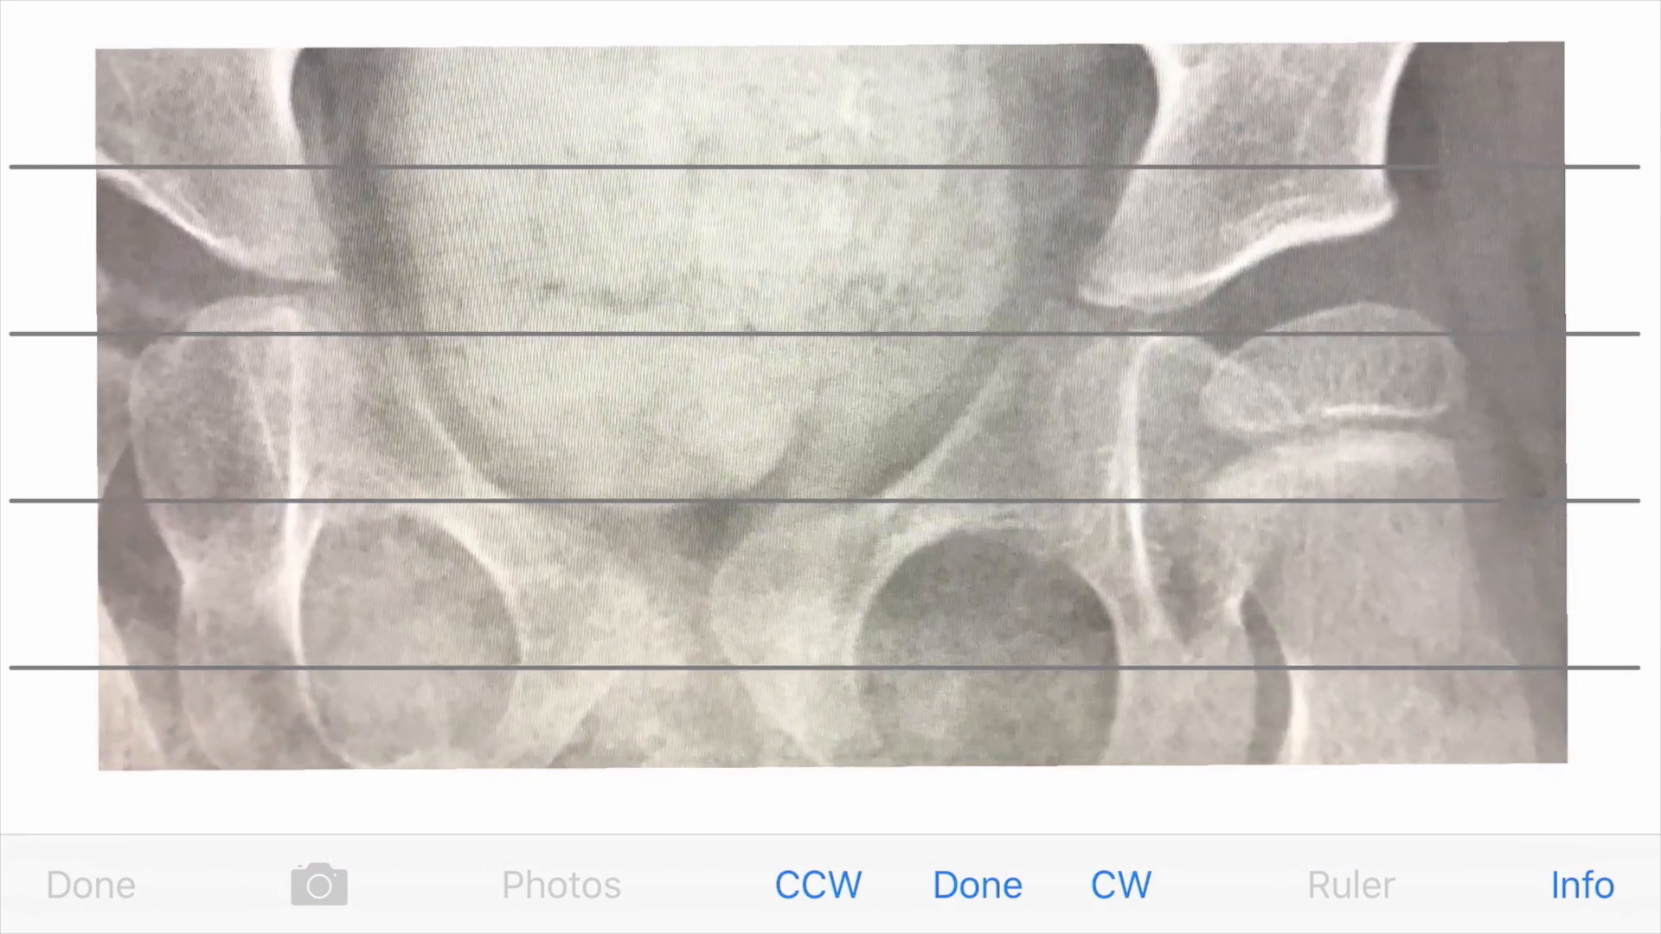
{"action": "left_click", "coordinate": [1119, 884]}
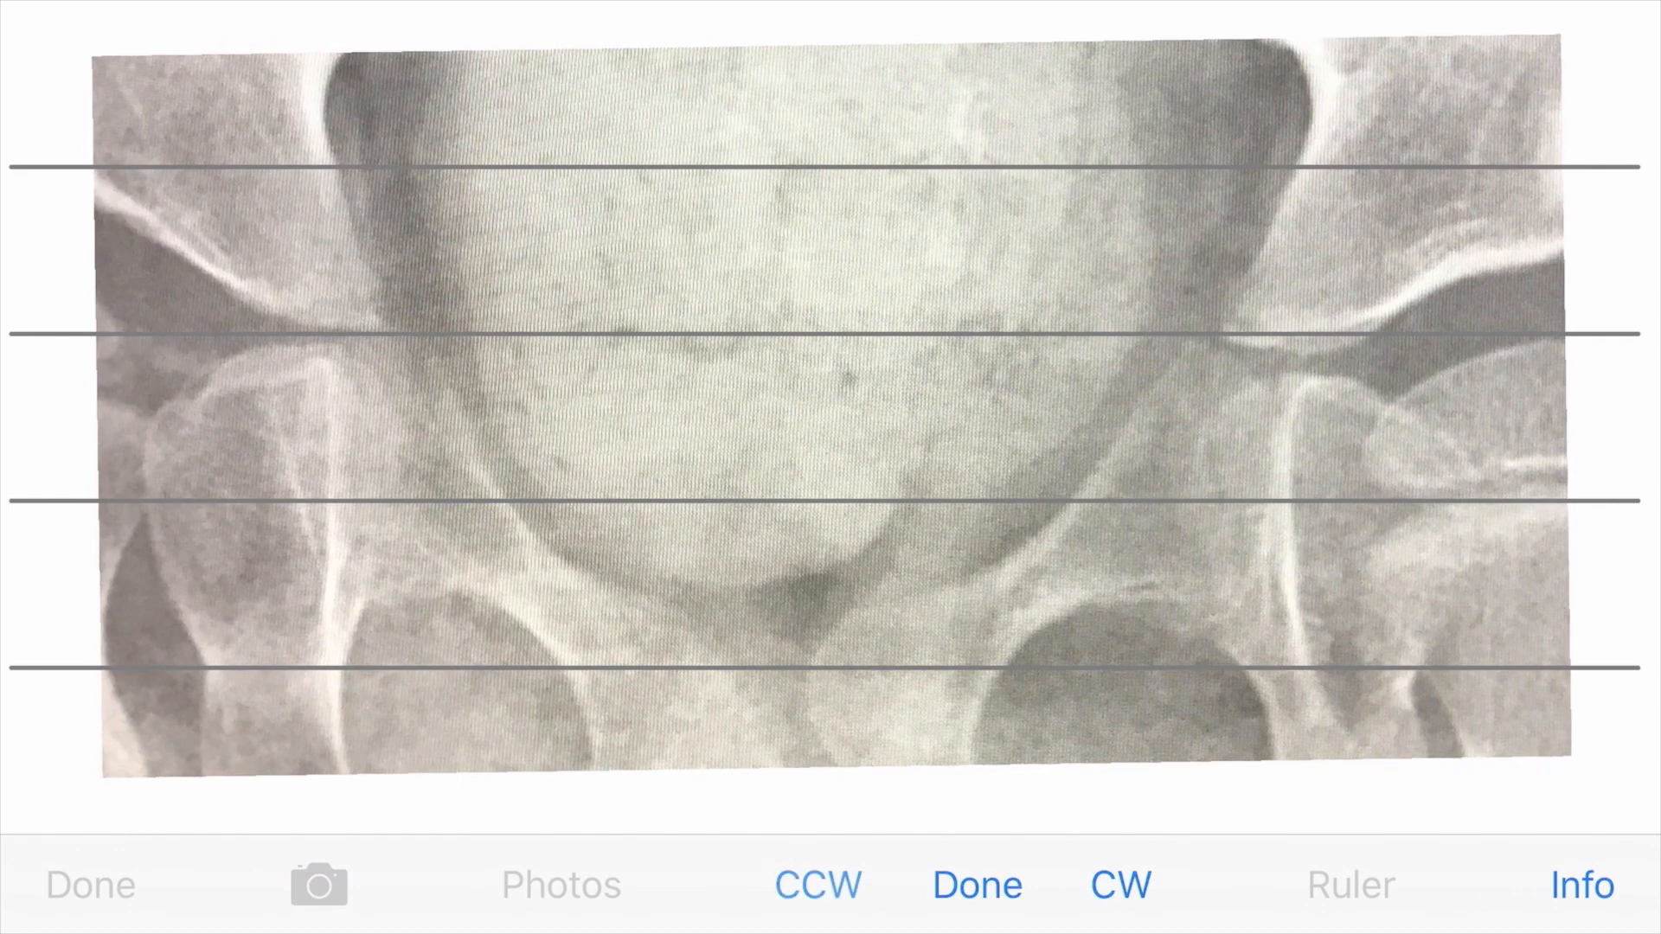
{"action": "left_click", "coordinate": [816, 884]}
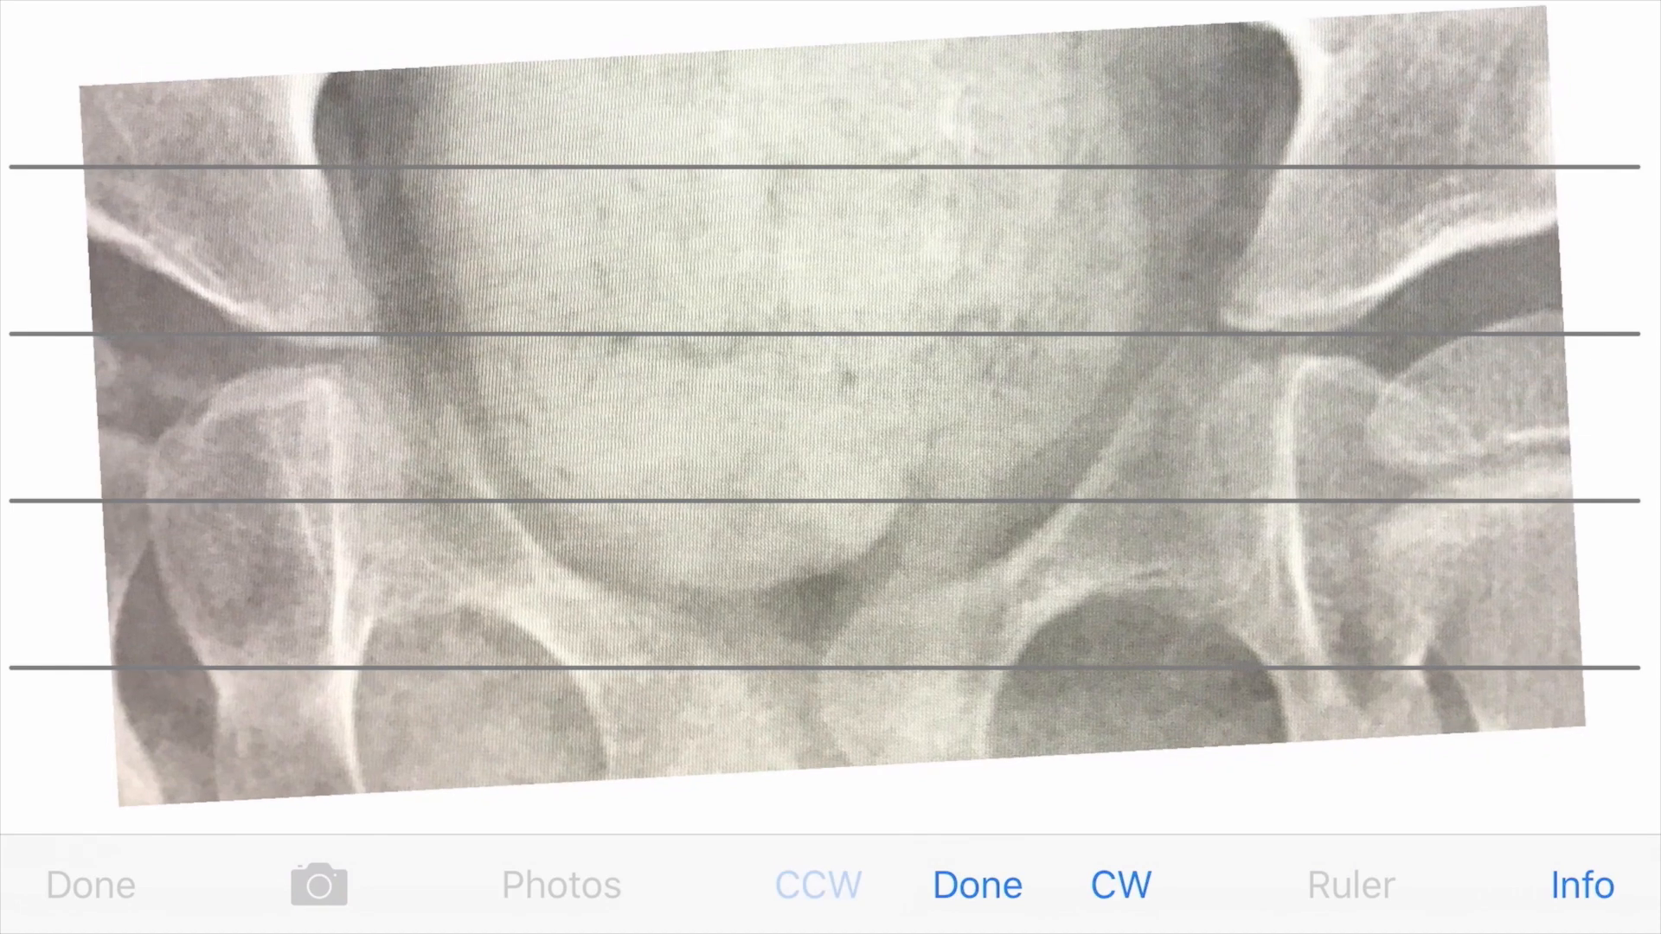
{"action": "left_click", "coordinate": [816, 884]}
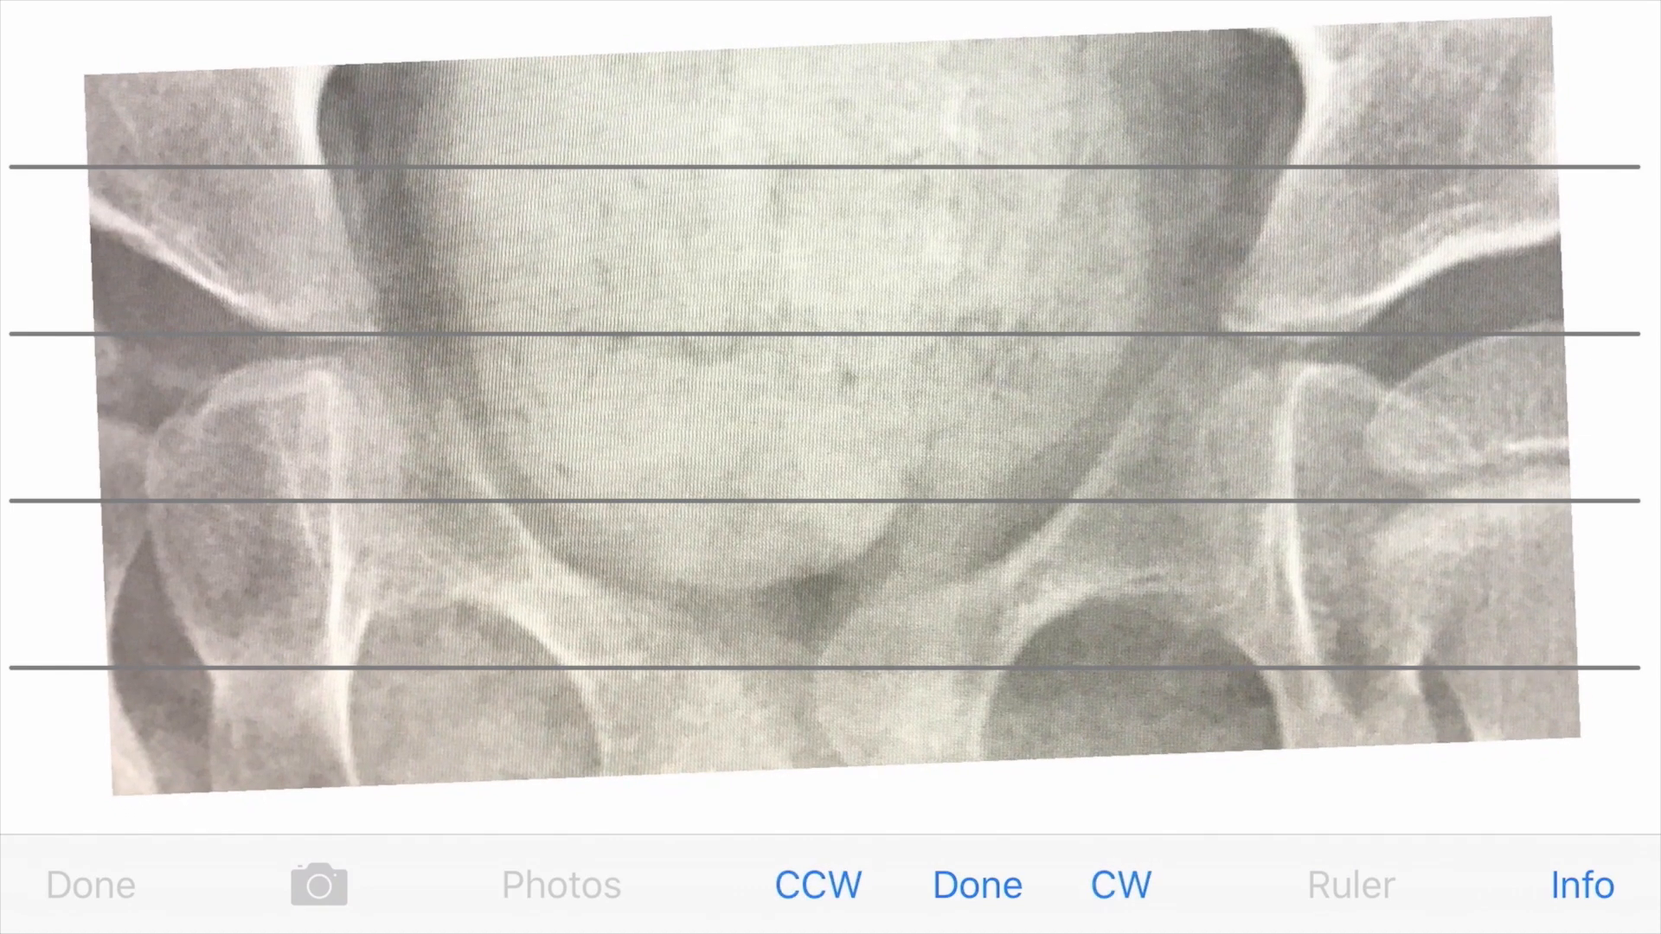
{"action": "left_click", "coordinate": [815, 884]}
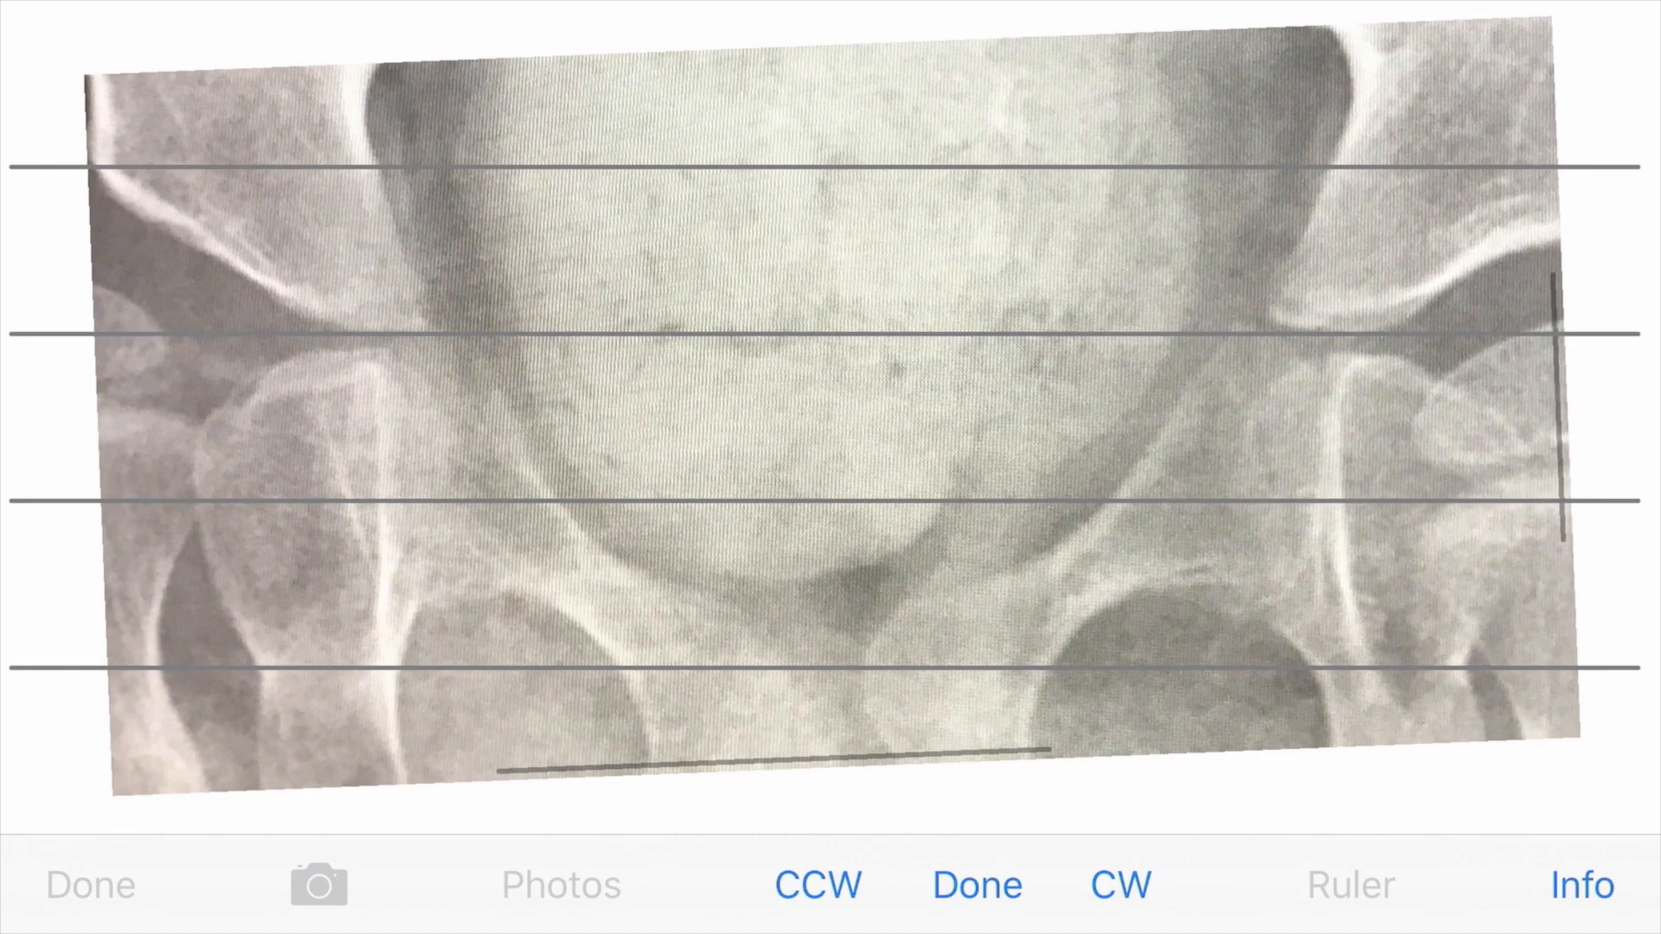
{"action": "left_click", "coordinate": [1119, 885]}
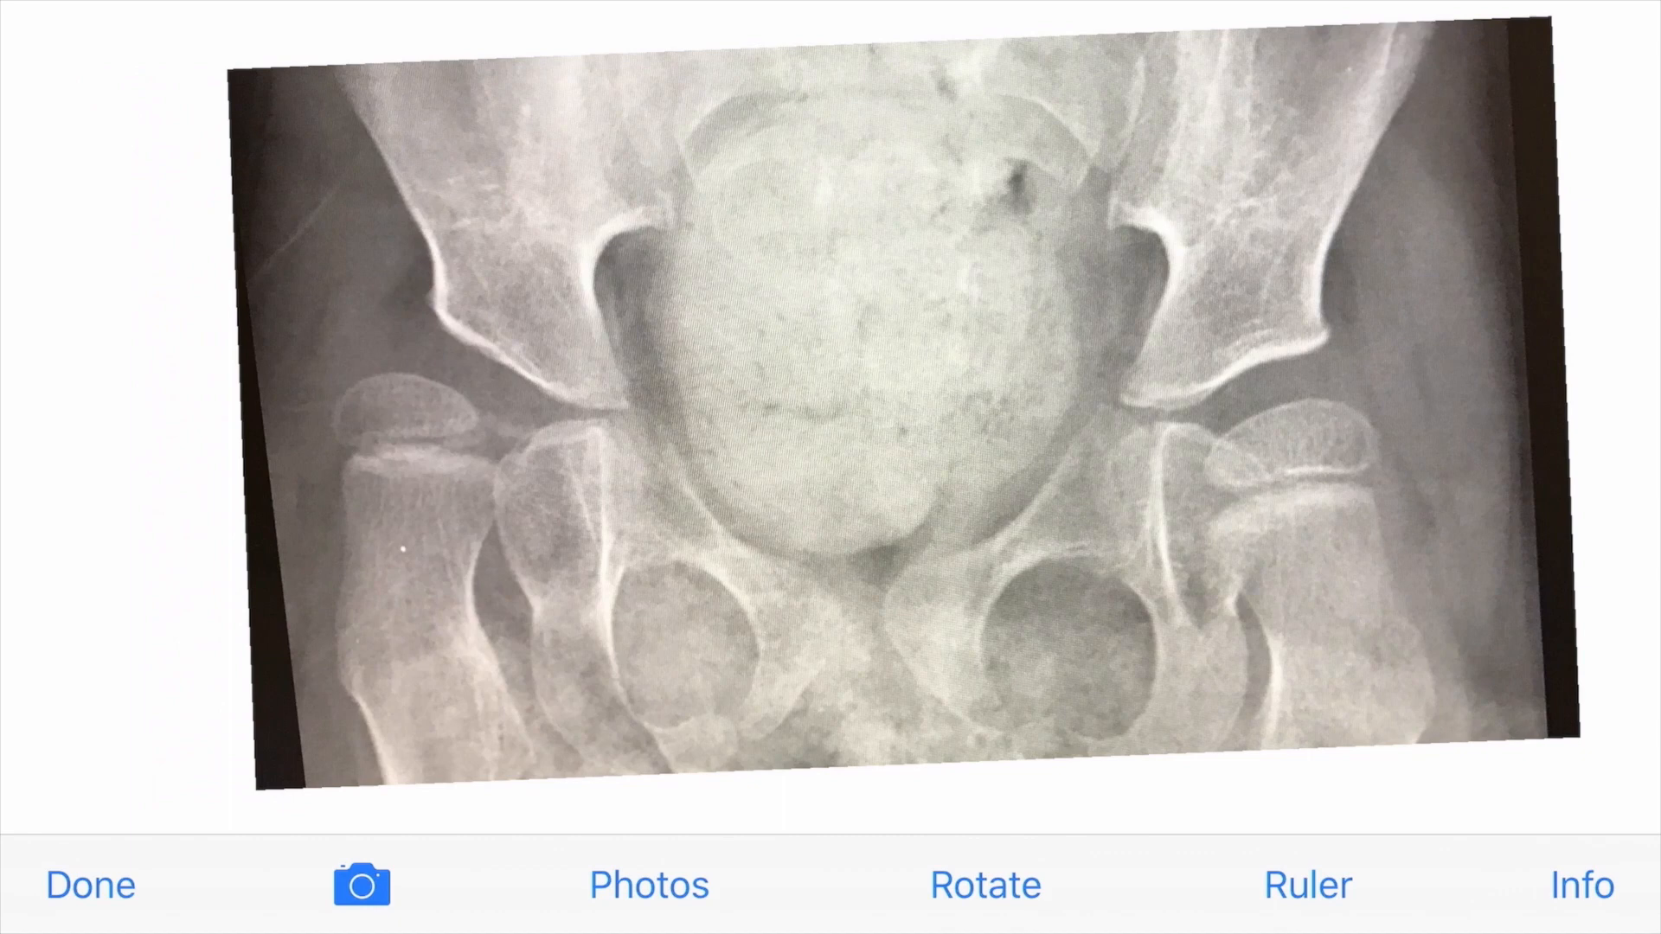
Finish leveling and overlay the ruler's vertical grid on the enlarged hip joint
{"action": "left_click", "coordinate": [1306, 884]}
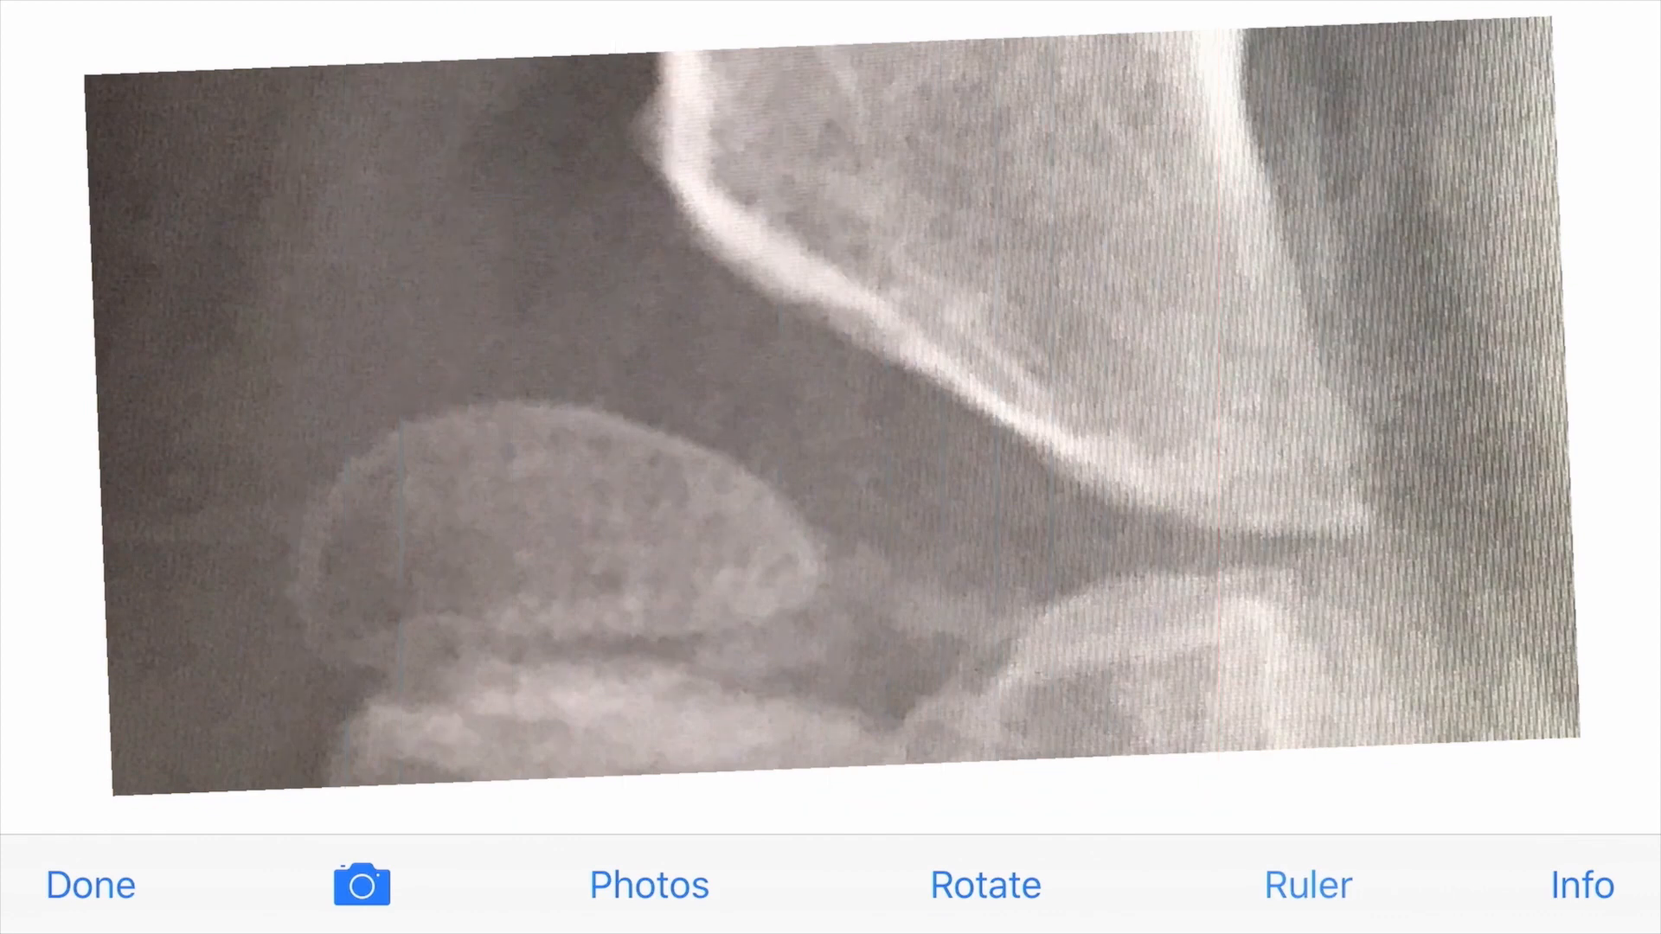
{"action": "left_click", "coordinate": [1307, 884]}
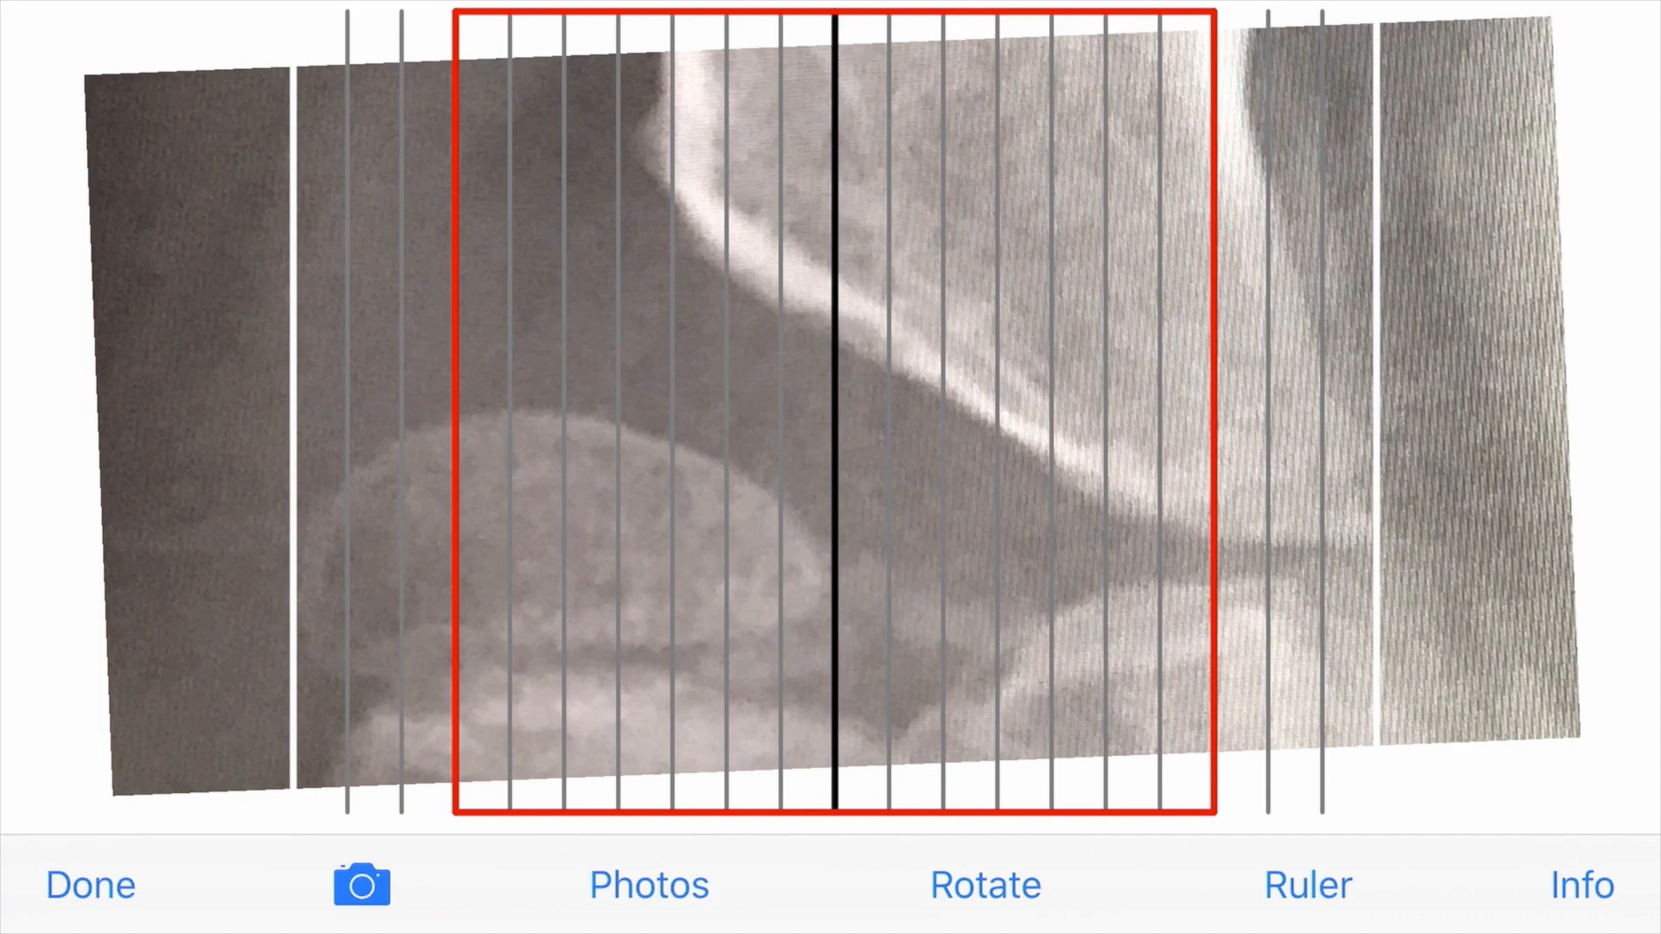
Hide the ruler, move to the other hip, and re-show the grid over its femoral head
{"action": "left_click", "coordinate": [1307, 886]}
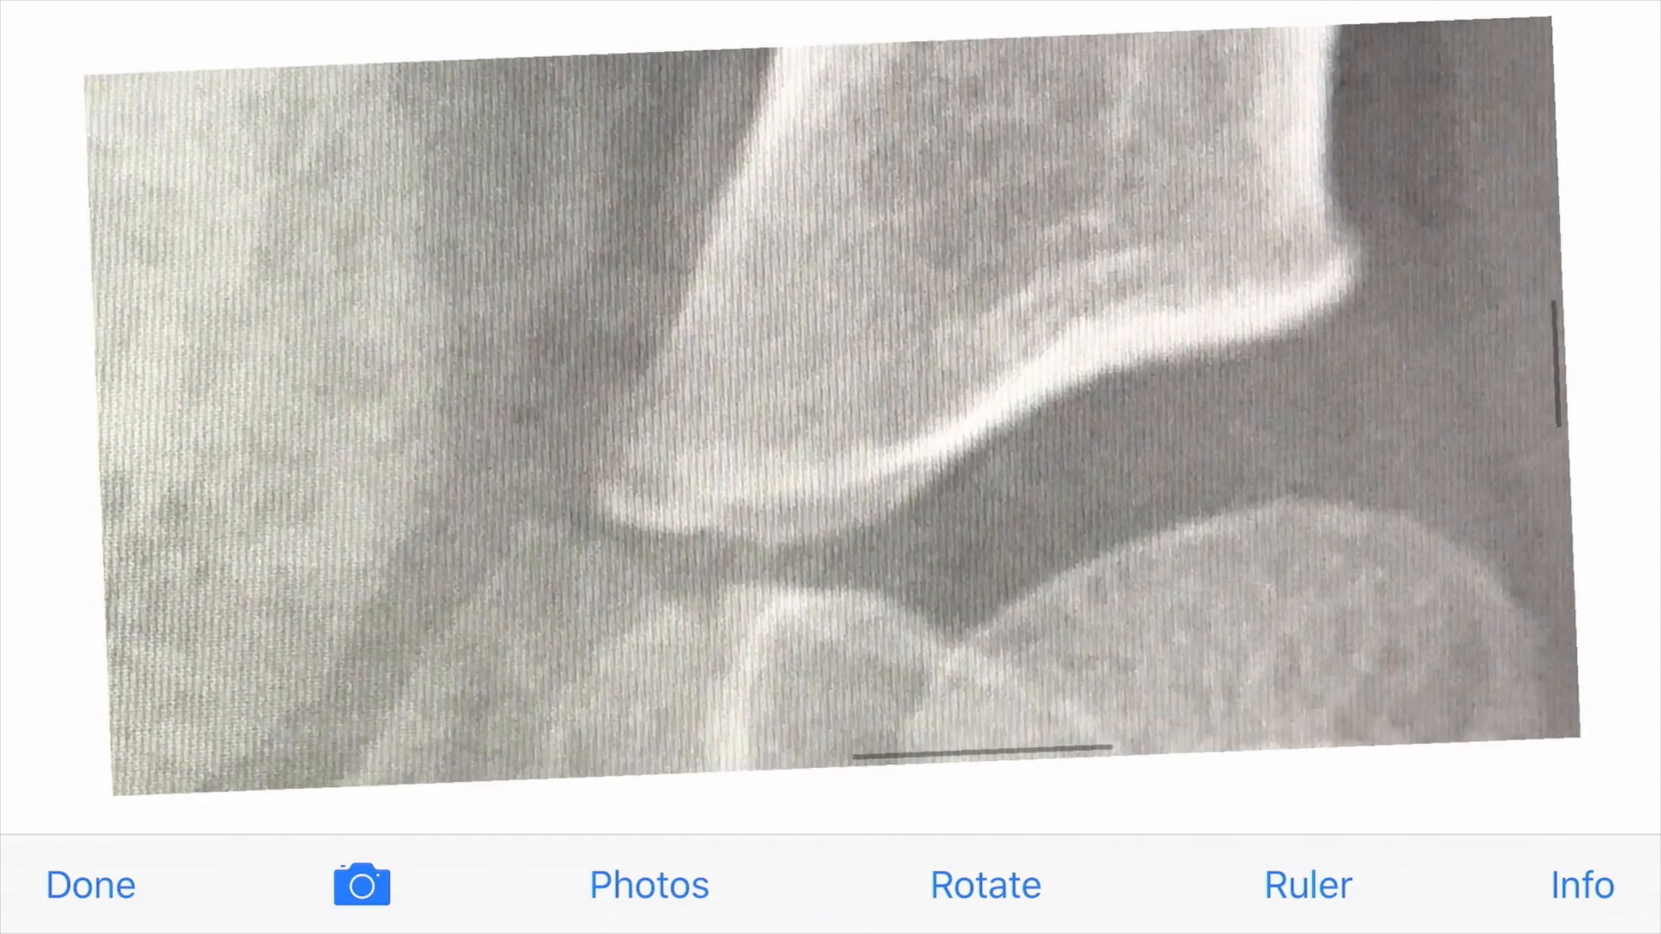
{"action": "left_click", "coordinate": [1306, 885]}
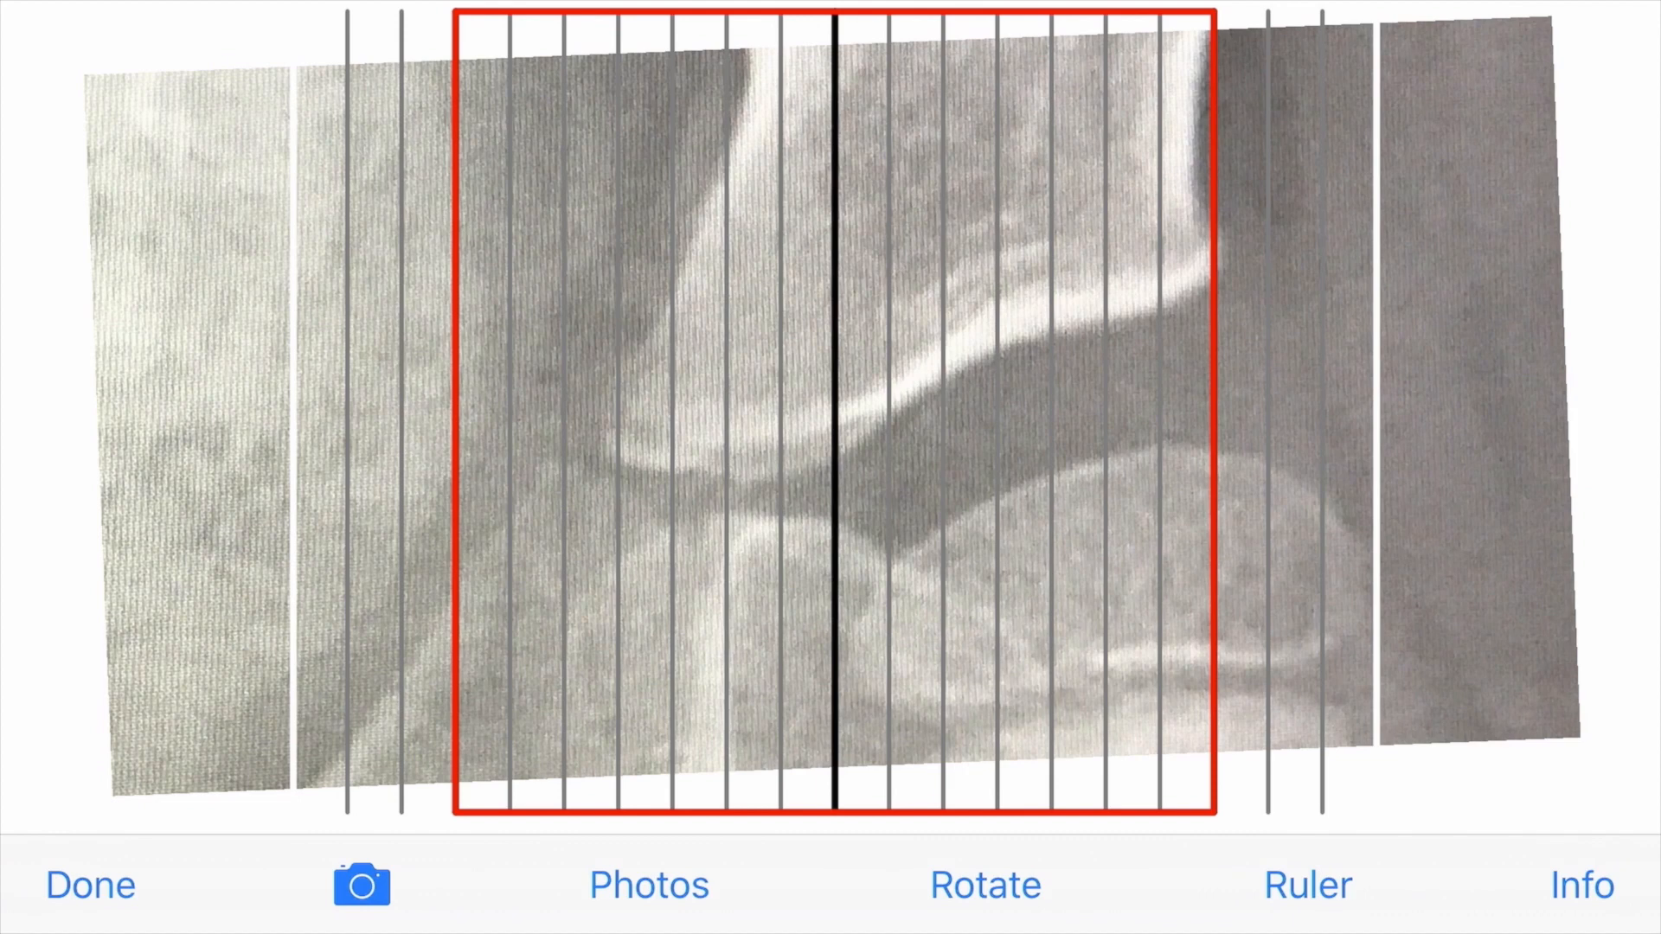
{"action": "left_click", "coordinate": [1307, 884]}
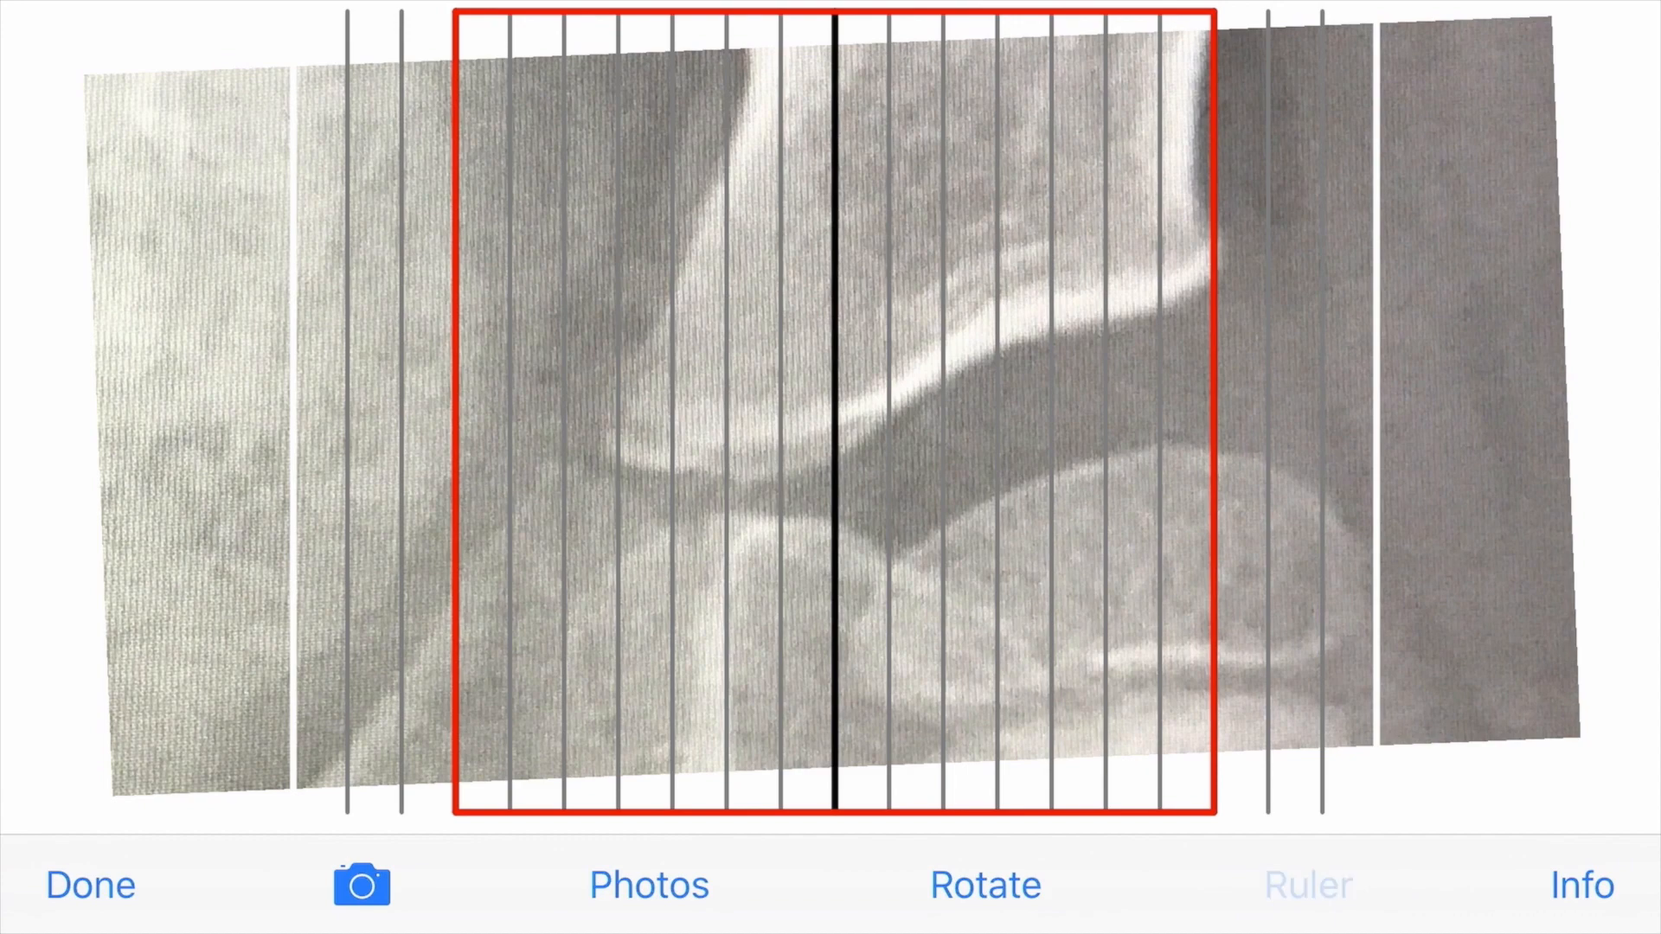
{"action": "left_click", "coordinate": [1307, 884]}
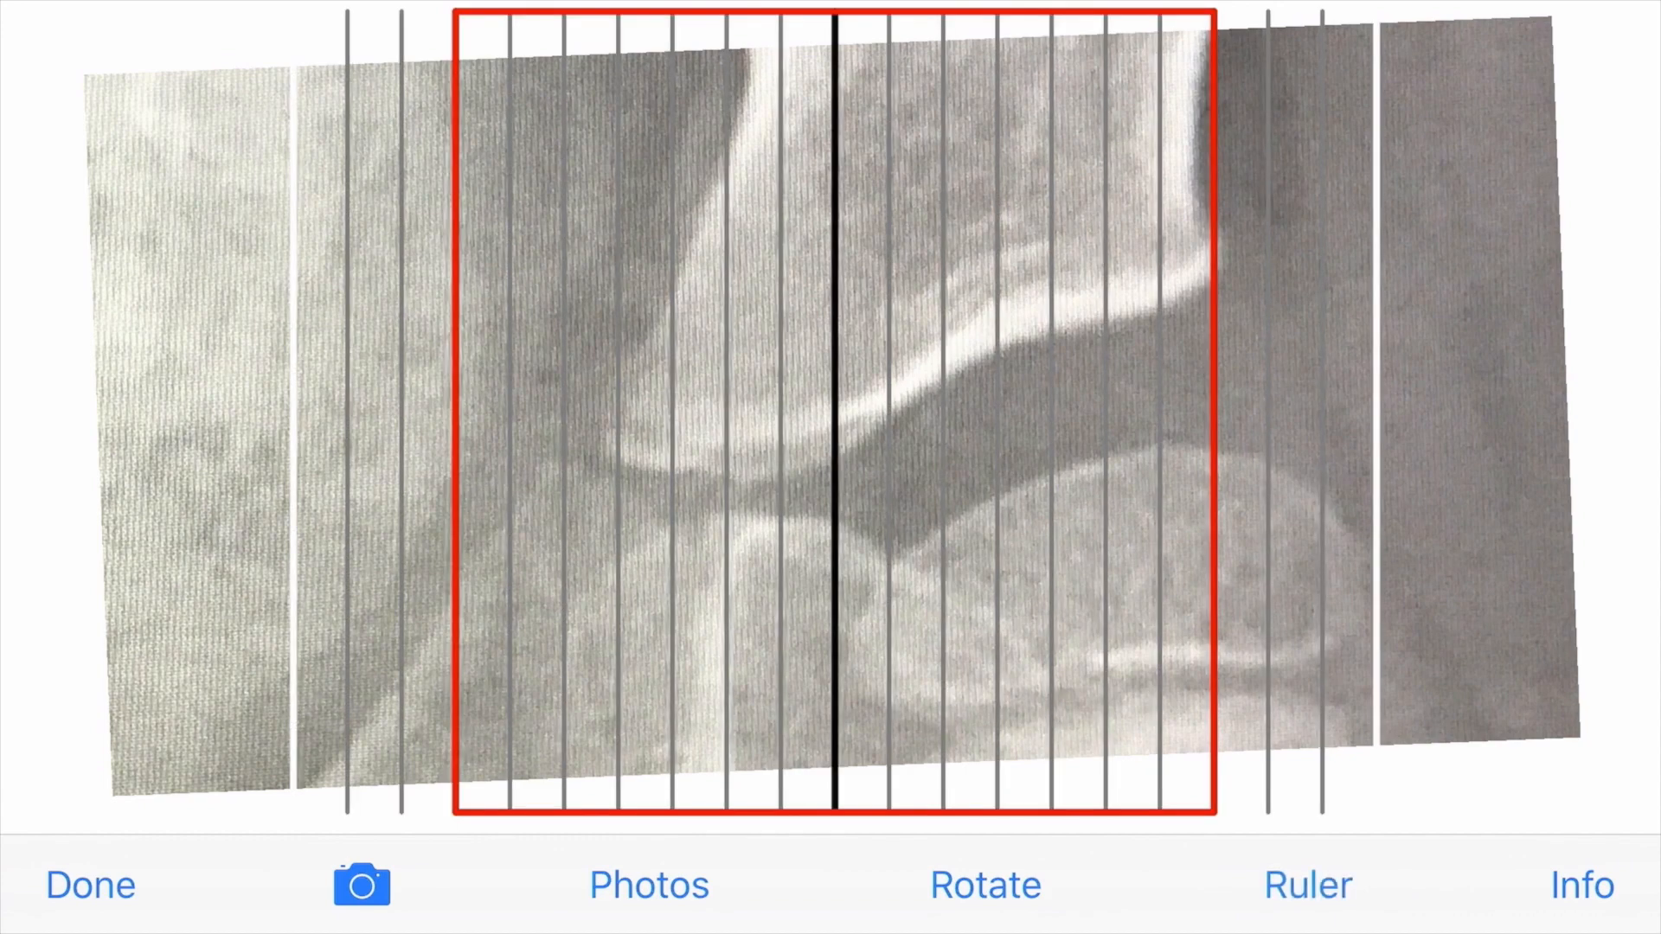
{"action": "left_click", "coordinate": [1307, 884]}
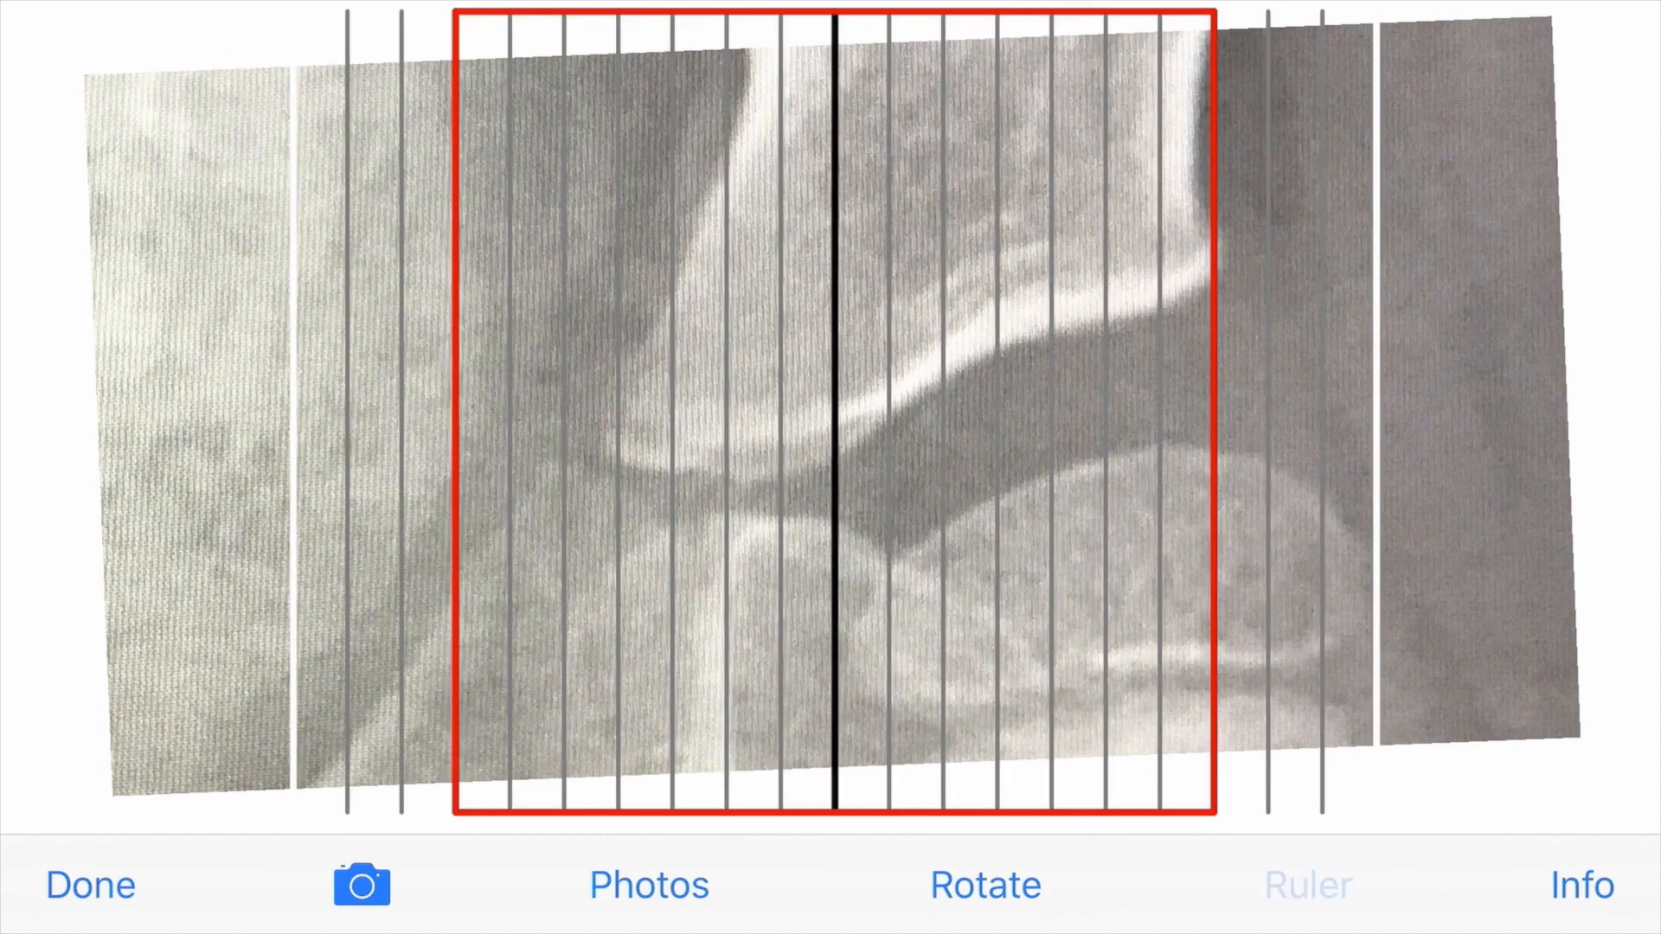
{"action": "left_click", "coordinate": [1307, 884]}
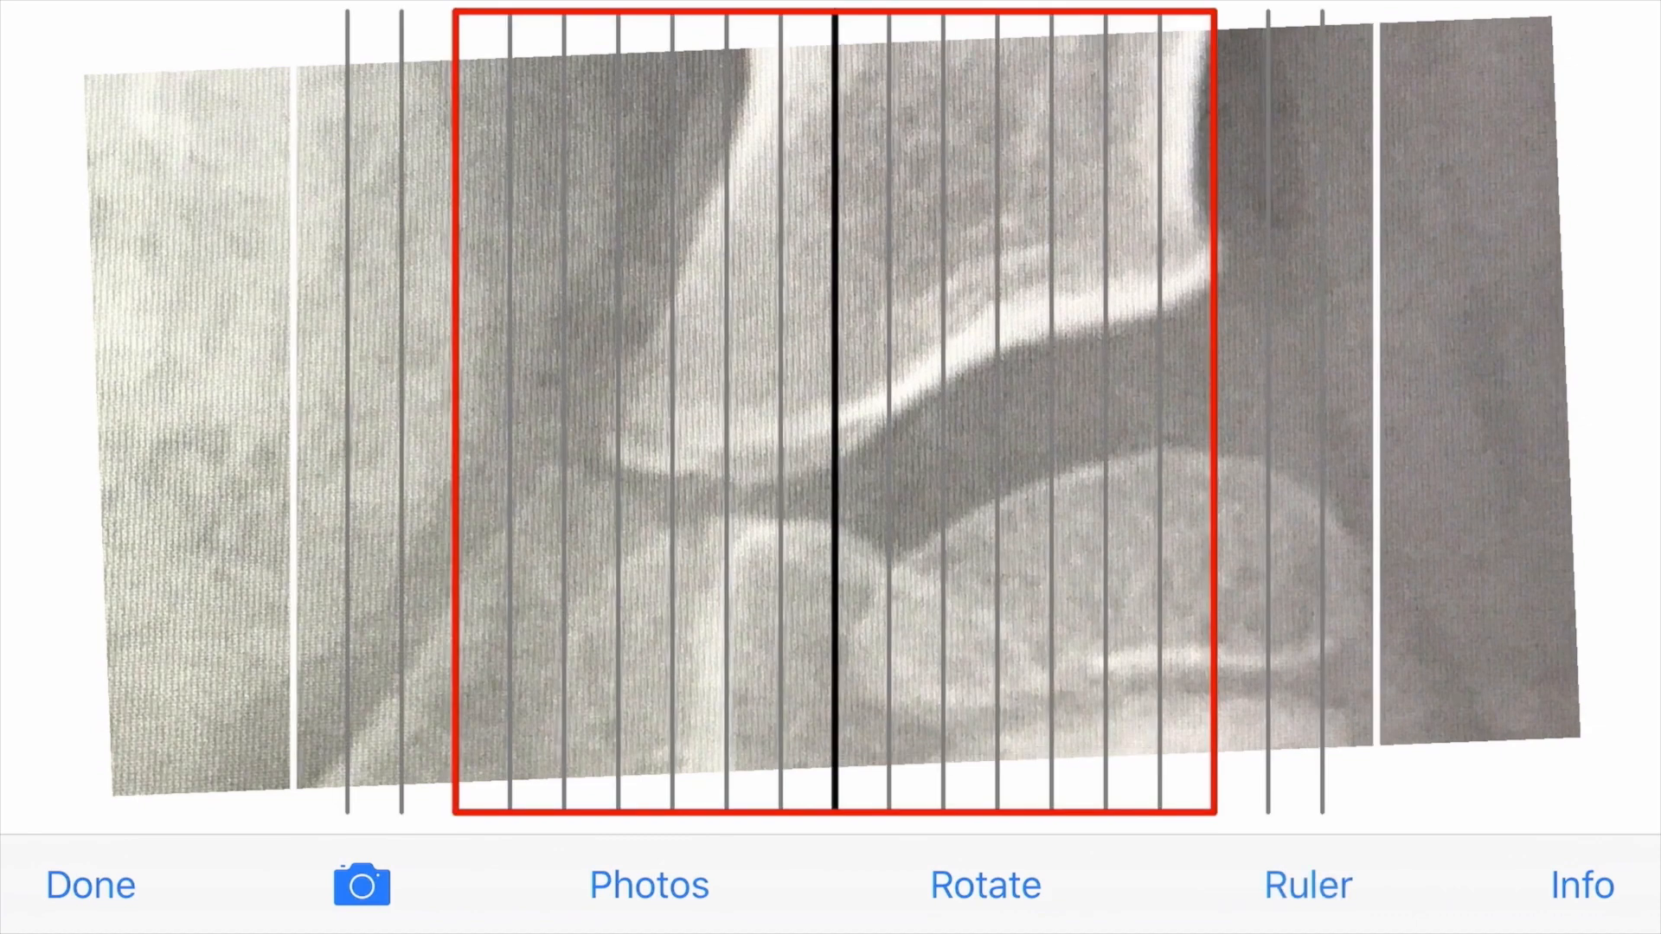
{"action": "left_click", "coordinate": [1306, 886]}
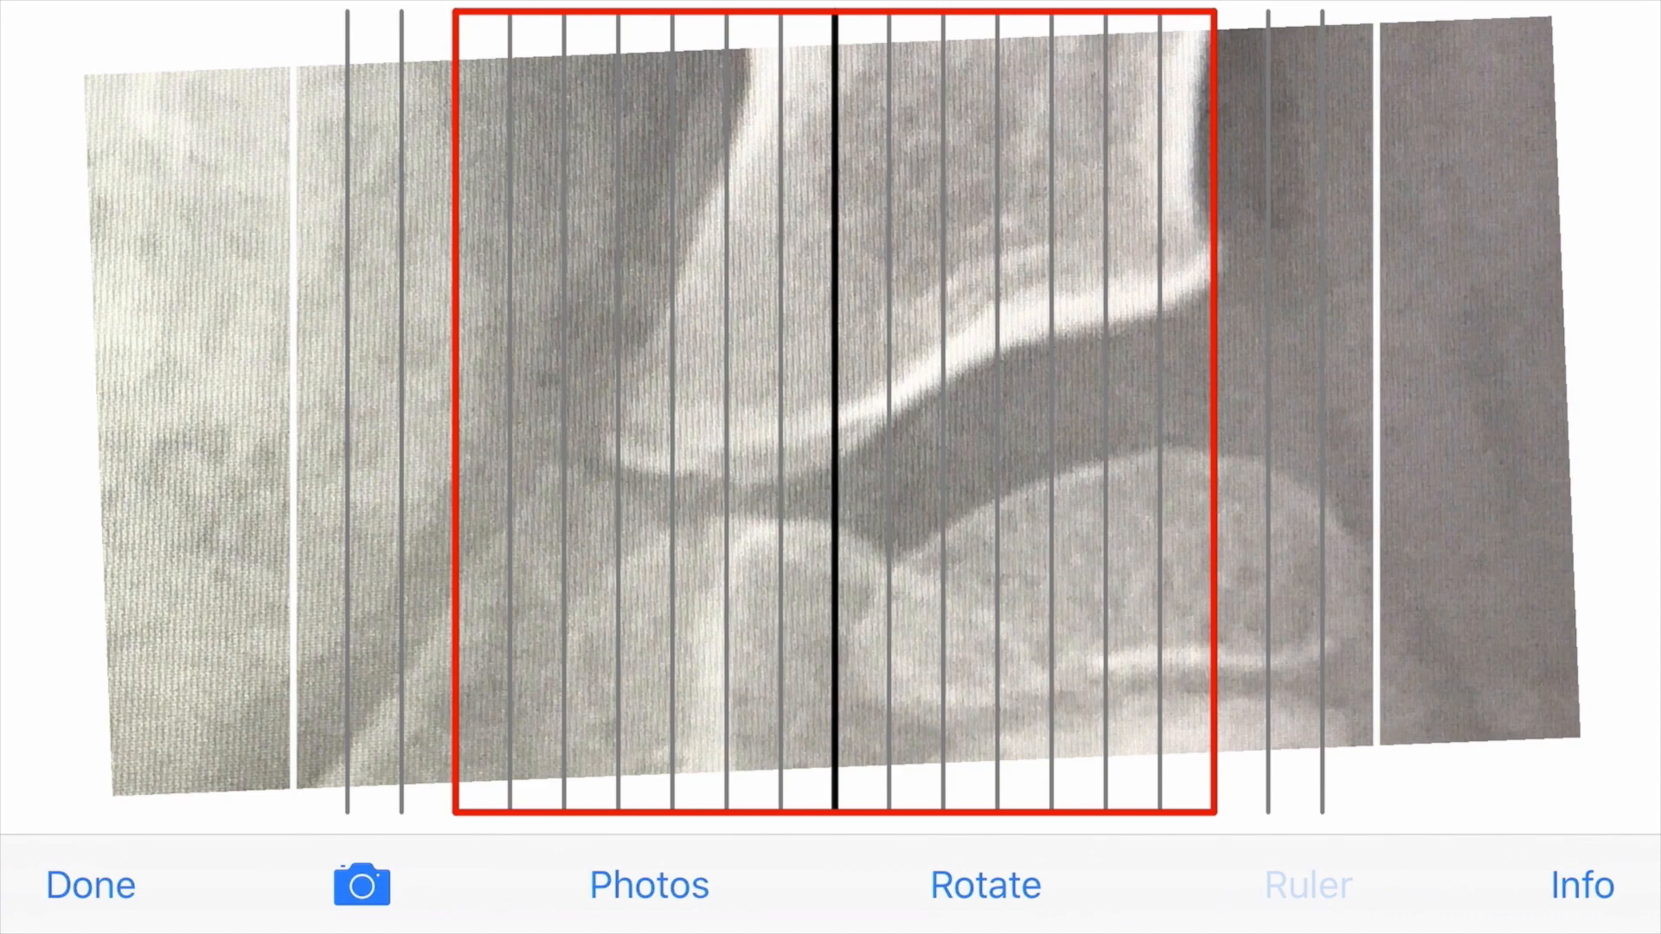